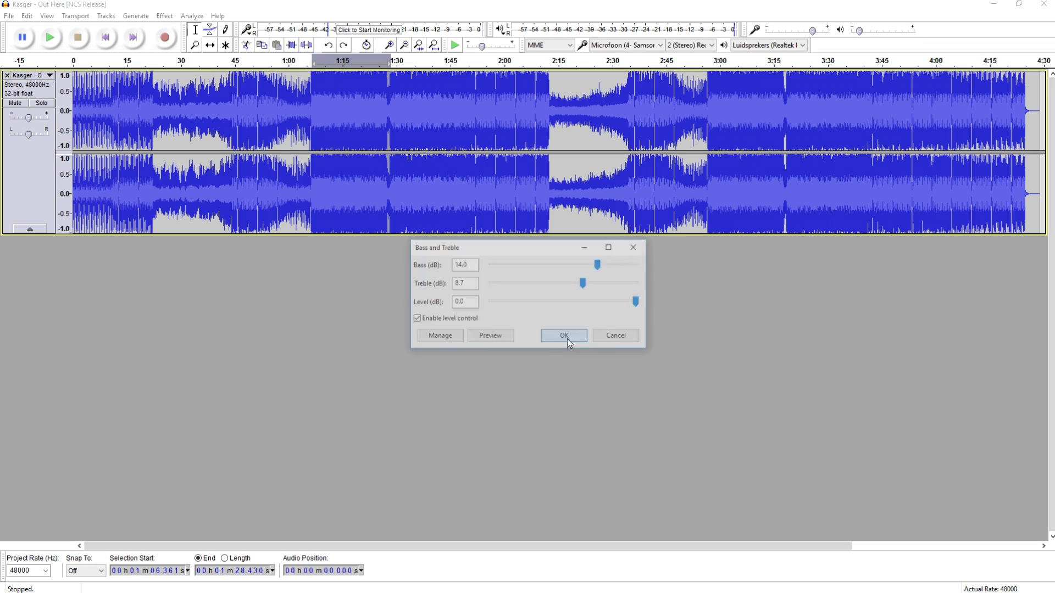
Step: Confirm Bass and Treble, dismiss the Equalization window, and clear the track selection
{"action": "left_click", "coordinate": [562, 336]}
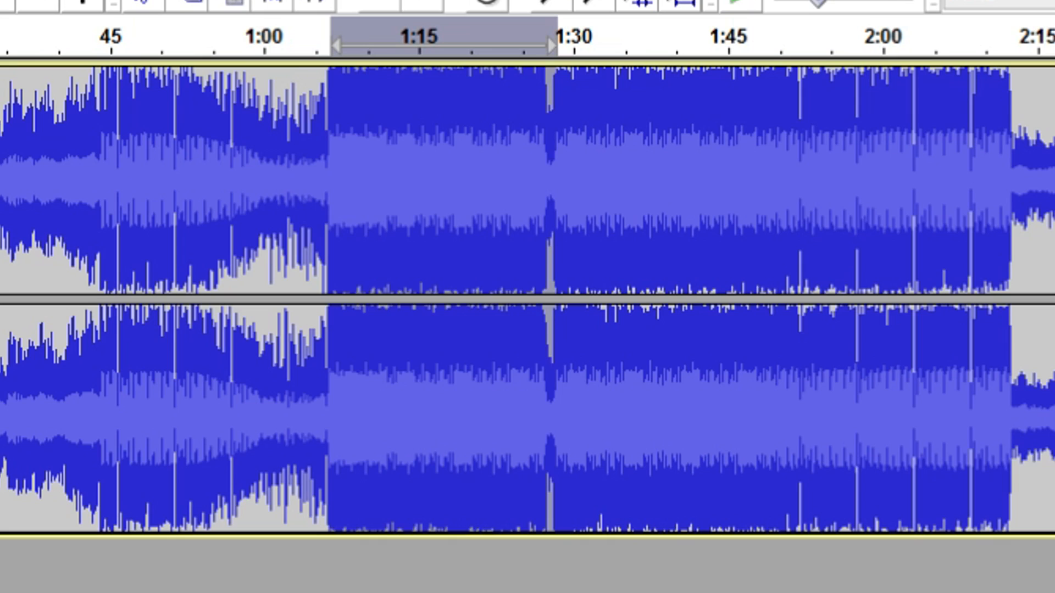
{"action": "left_click", "coordinate": [164, 15]}
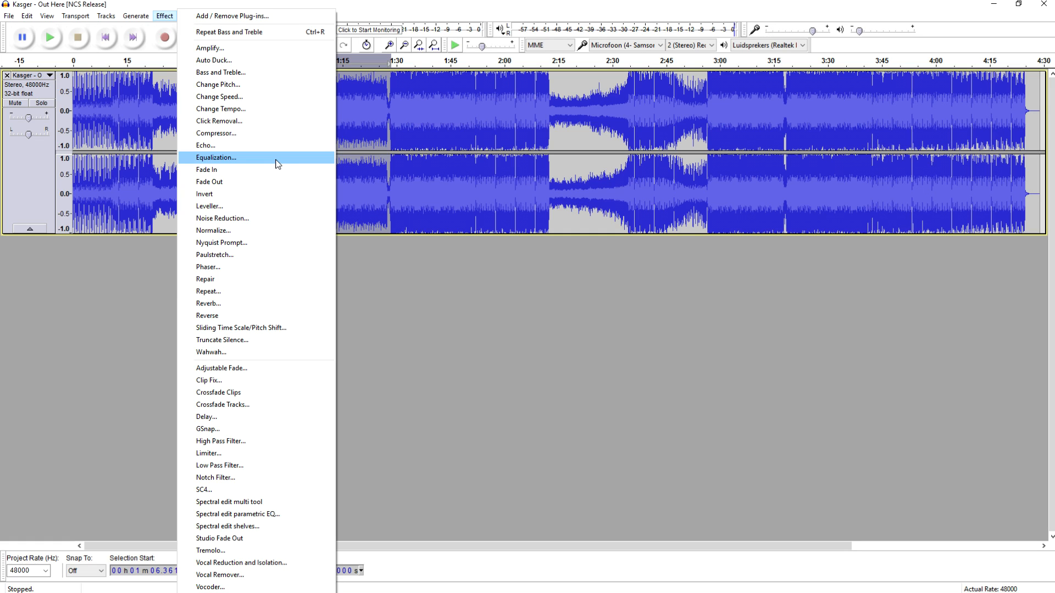
{"action": "left_click", "coordinate": [217, 157]}
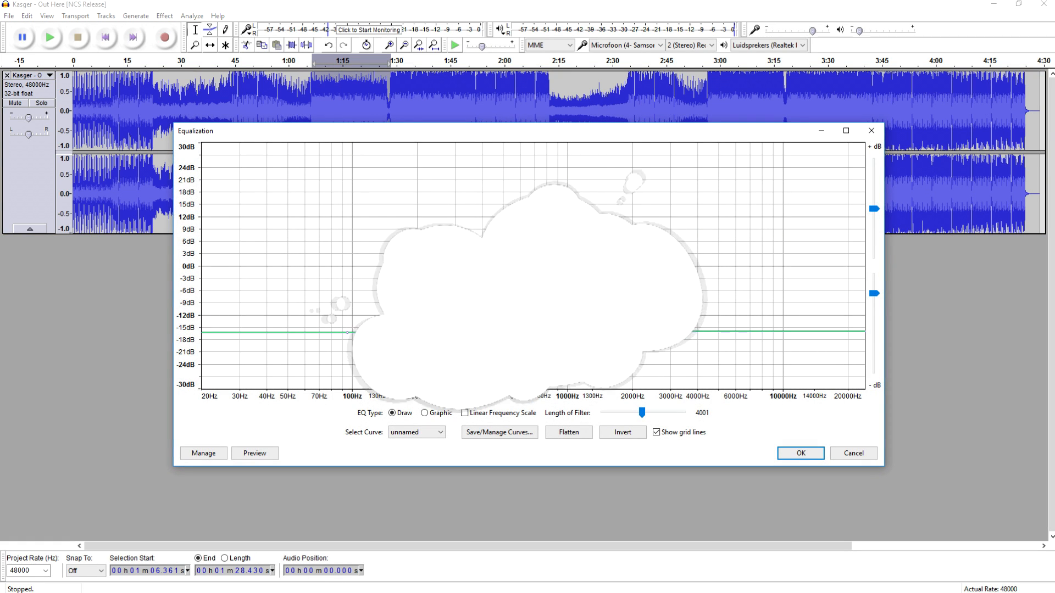
{"action": "left_click", "coordinate": [799, 452]}
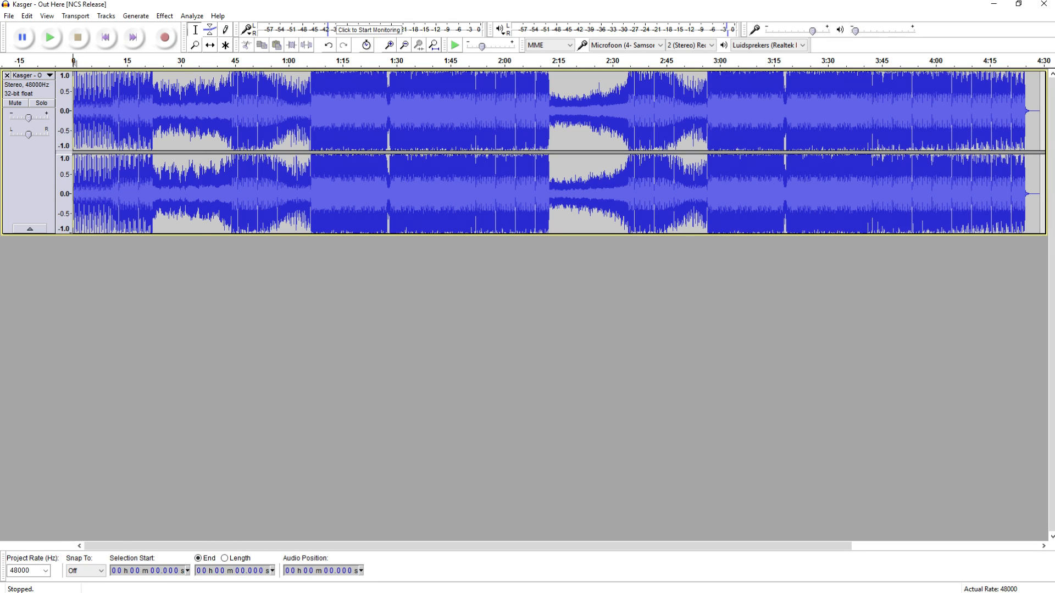
Step: Play the song from the start and stop playback after a few seconds
{"action": "left_click", "coordinate": [49, 37]}
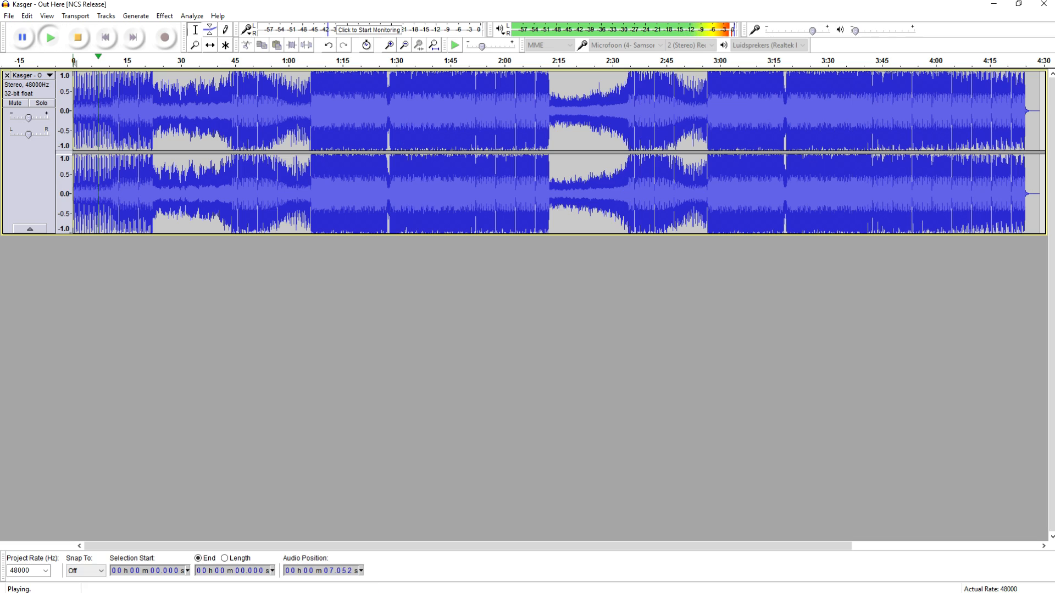
{"action": "left_click", "coordinate": [77, 37]}
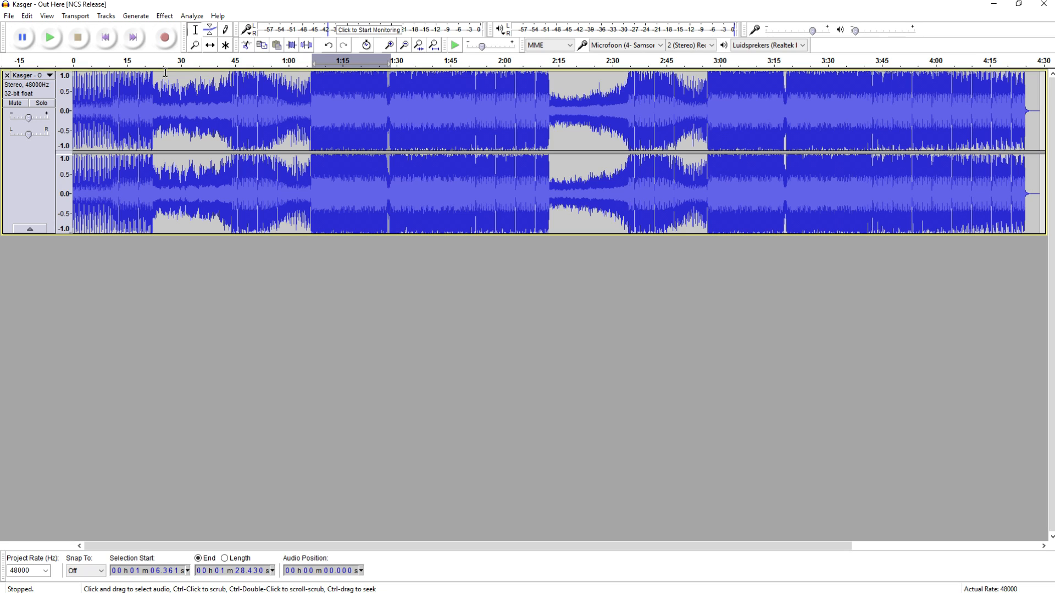
{"action": "mouse_move", "coordinate": [180, 67]}
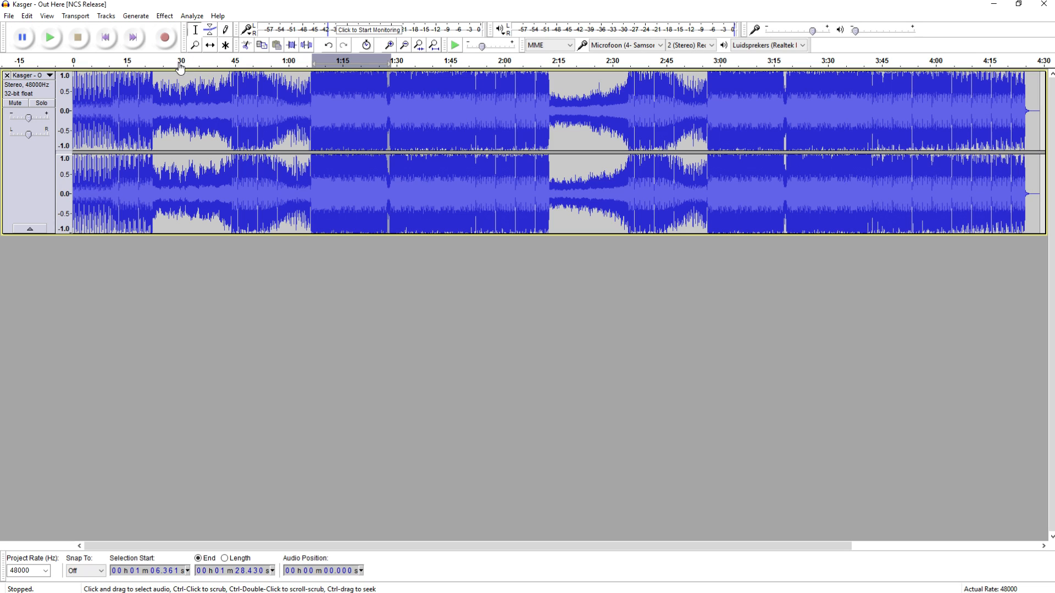
Step: Bring up Bass and Treble on the selection, reset it to zero, and preview it
{"action": "left_click", "coordinate": [164, 15]}
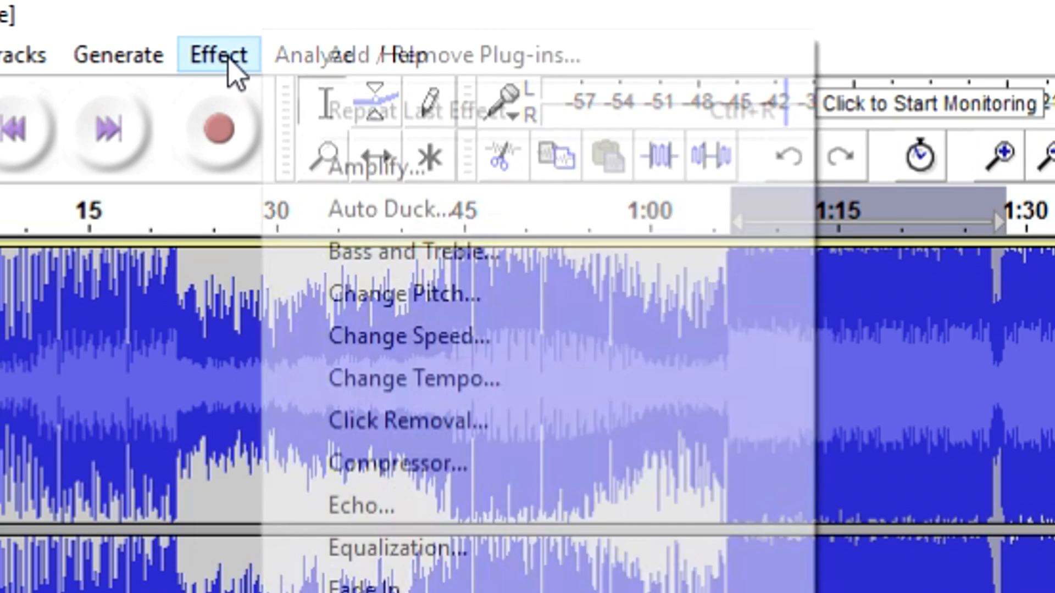
{"action": "left_click", "coordinate": [217, 55]}
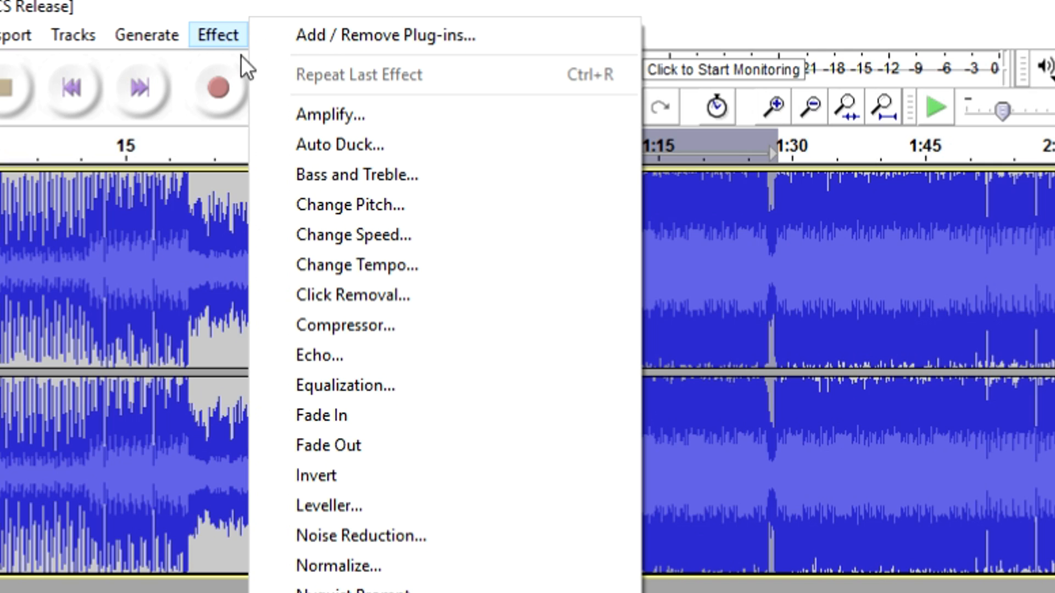
{"action": "left_click", "coordinate": [356, 175]}
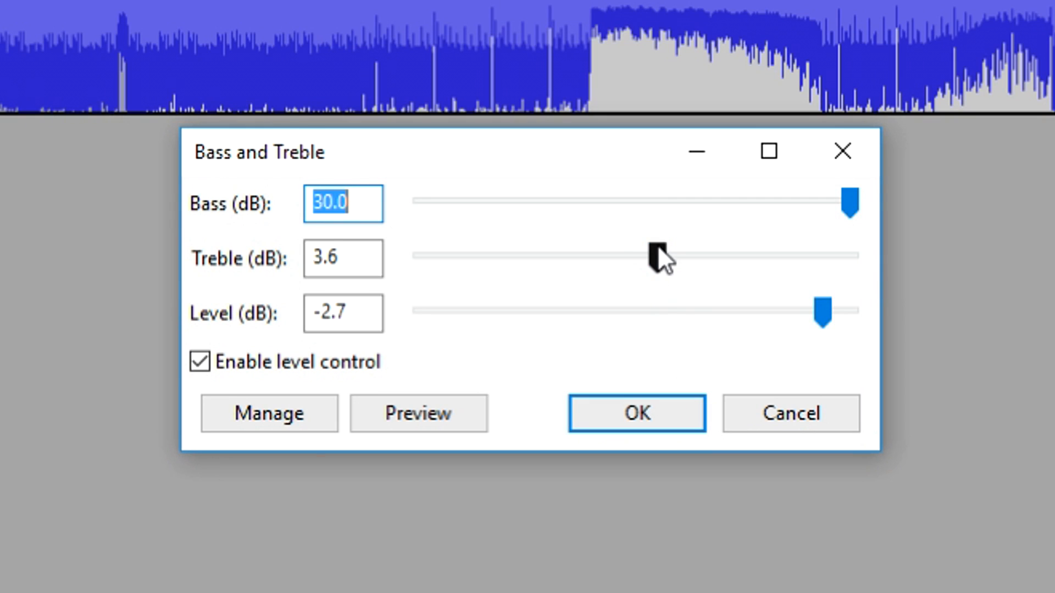
{"action": "left_click", "coordinate": [656, 256]}
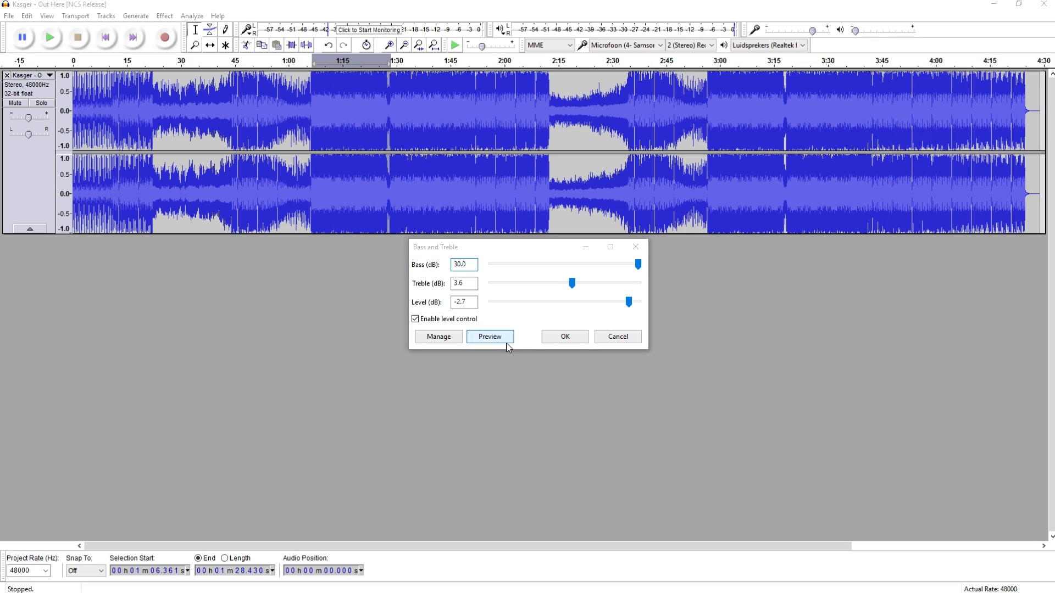
{"action": "left_click", "coordinate": [490, 336]}
{"action": "type", "text": "0"}
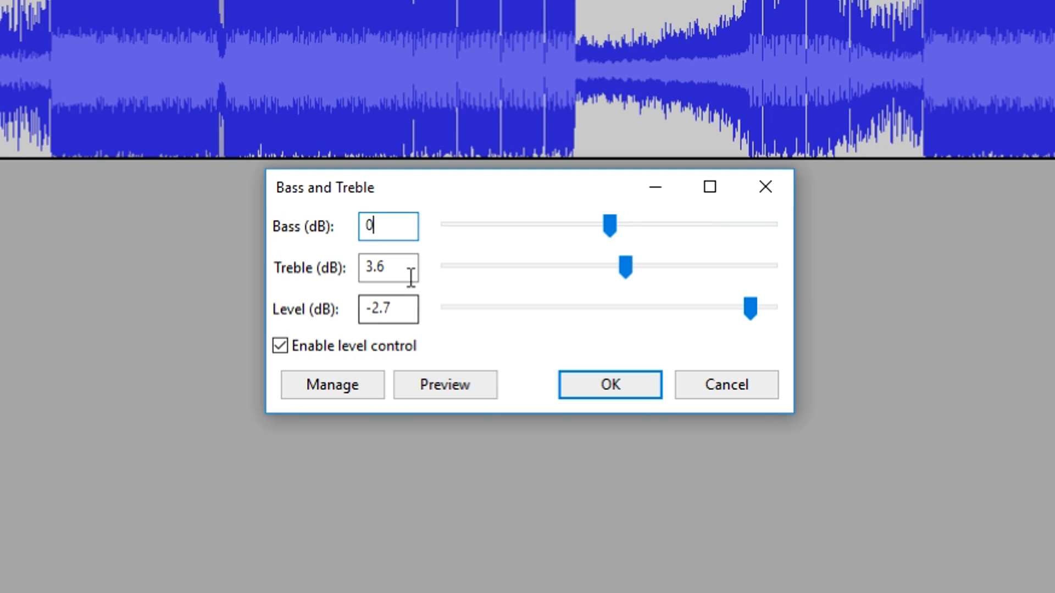
{"action": "left_click", "coordinate": [444, 384]}
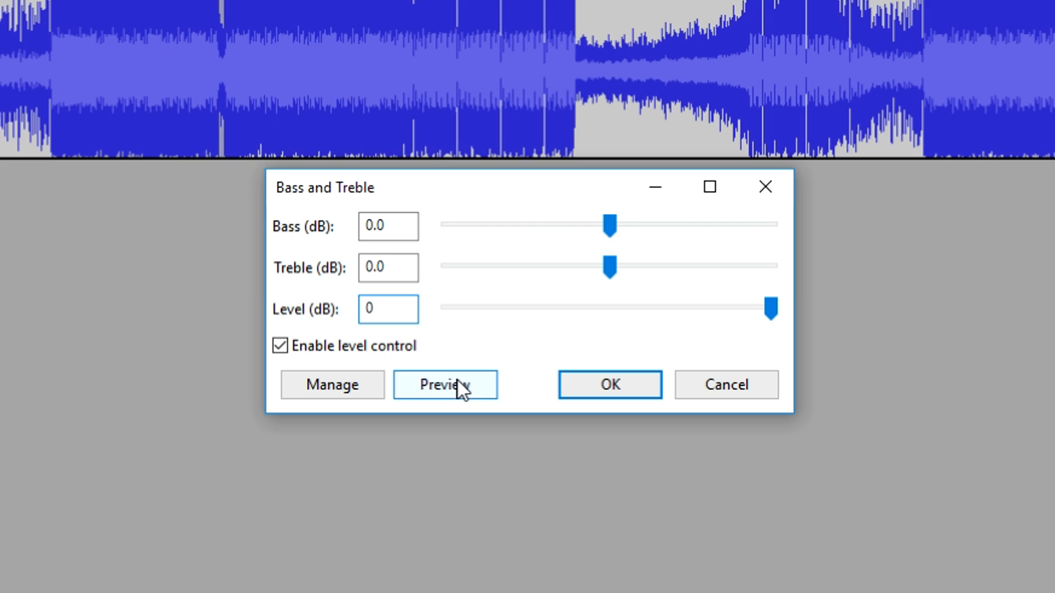
{"action": "left_click", "coordinate": [445, 385]}
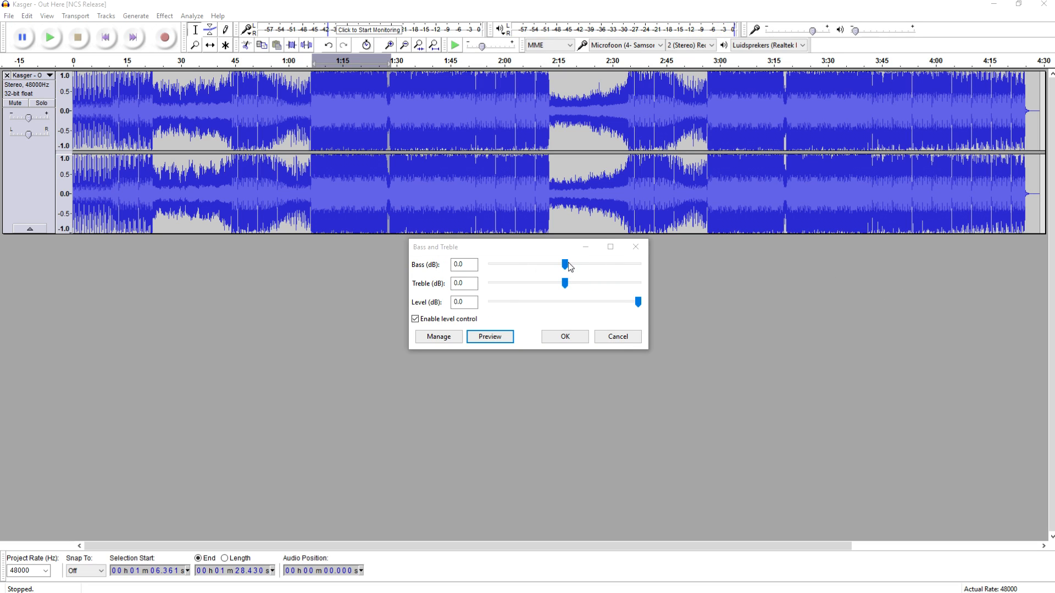
Step: Raise bass to 14 dB and treble to 8.7 dB, previewing each change
{"action": "left_click_drag", "start_coordinate": [564, 265], "coordinate": [583, 265]}
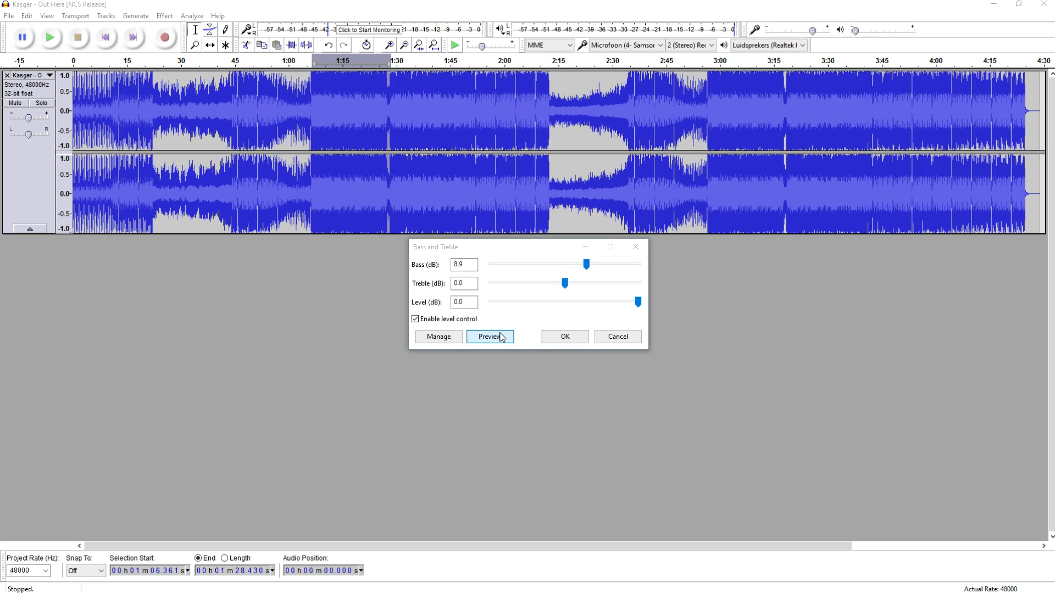
{"action": "left_click", "coordinate": [490, 337]}
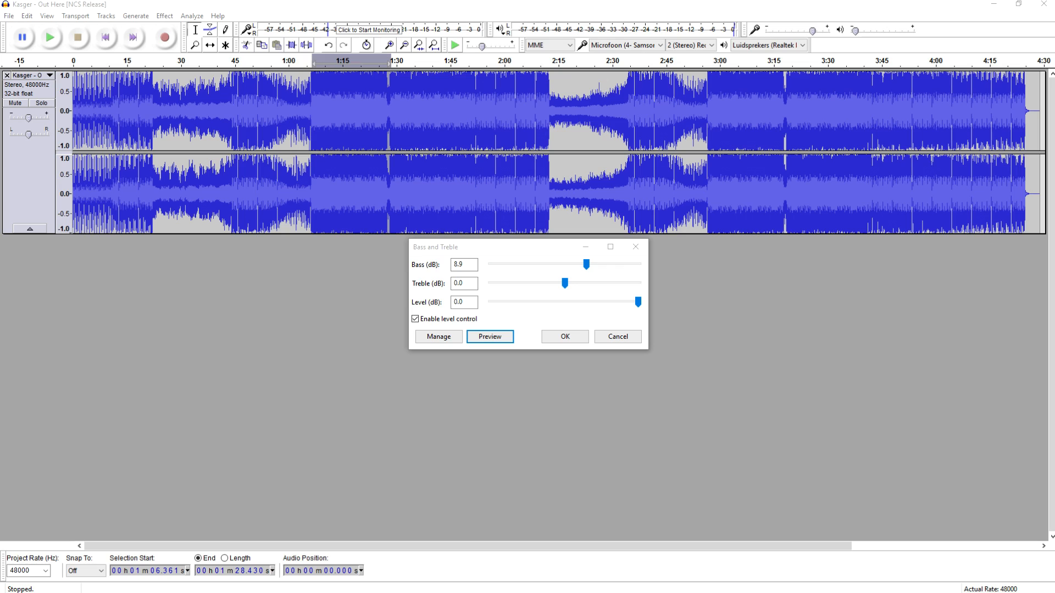
{"action": "left_click", "coordinate": [565, 284]}
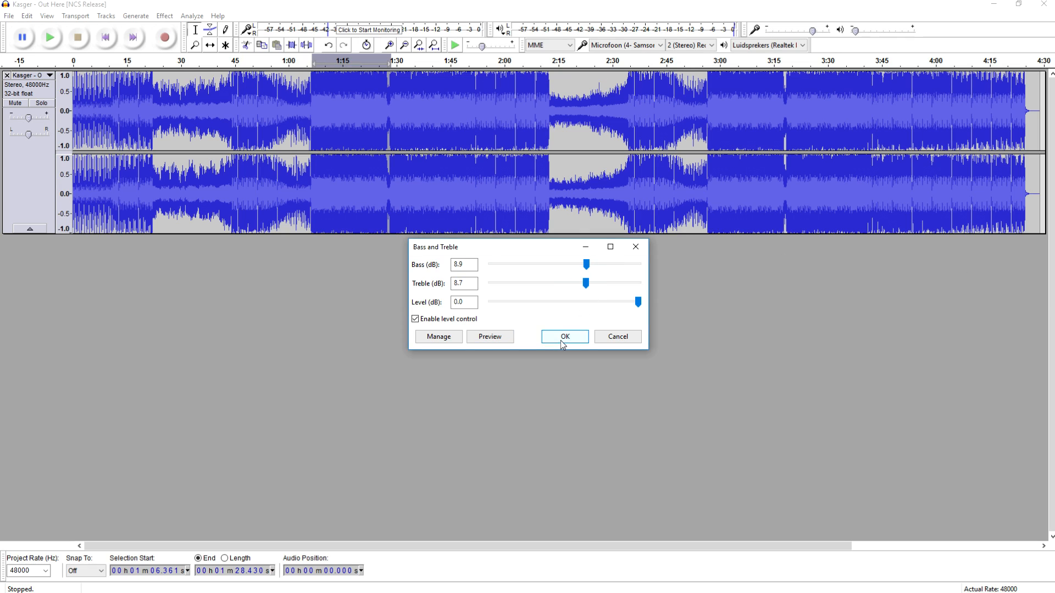
{"action": "left_click", "coordinate": [490, 337]}
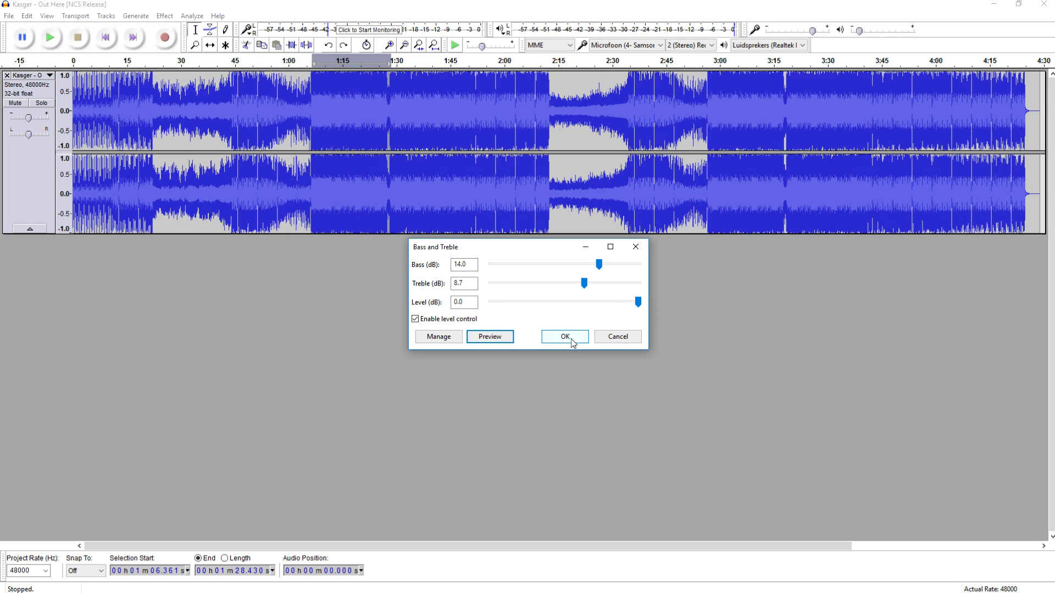
Step: Apply the bass 14 dB / treble 8.7 dB boost and start the Equalization effect
{"action": "left_click", "coordinate": [562, 337]}
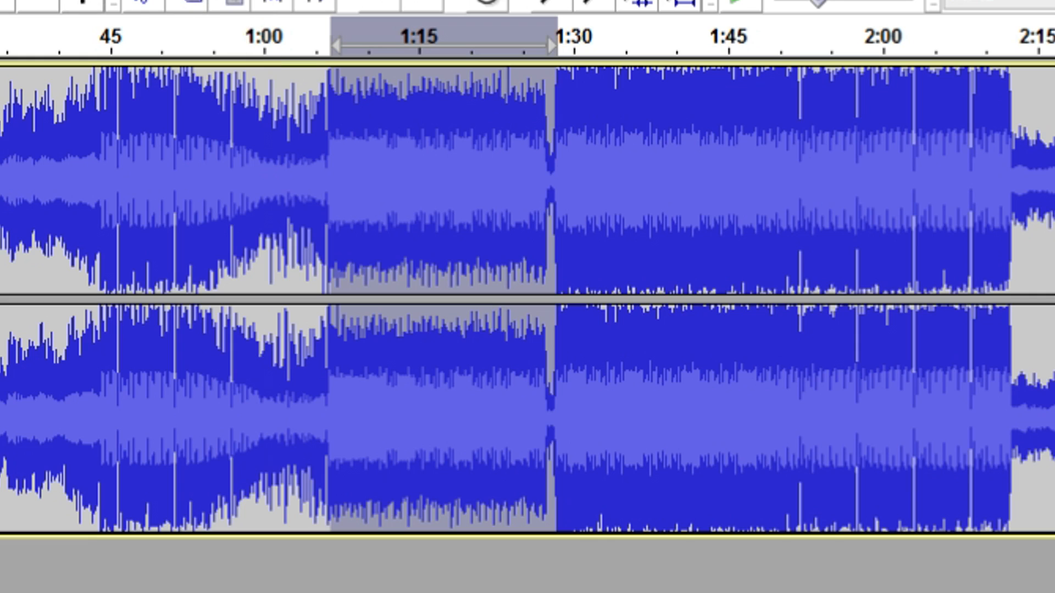
{"action": "left_click", "coordinate": [164, 15]}
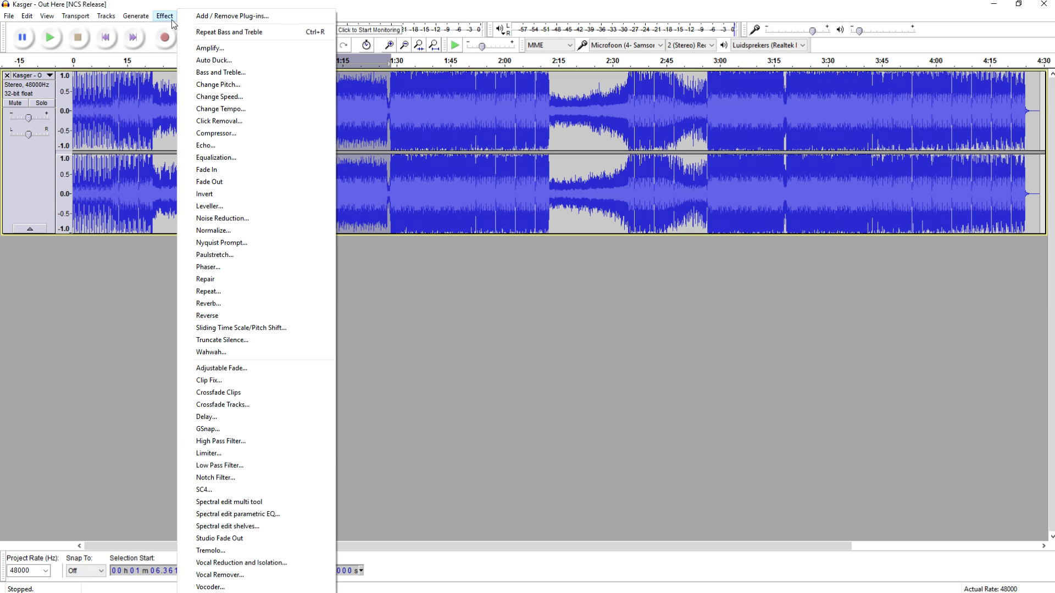
{"action": "mouse_move", "coordinate": [229, 158]}
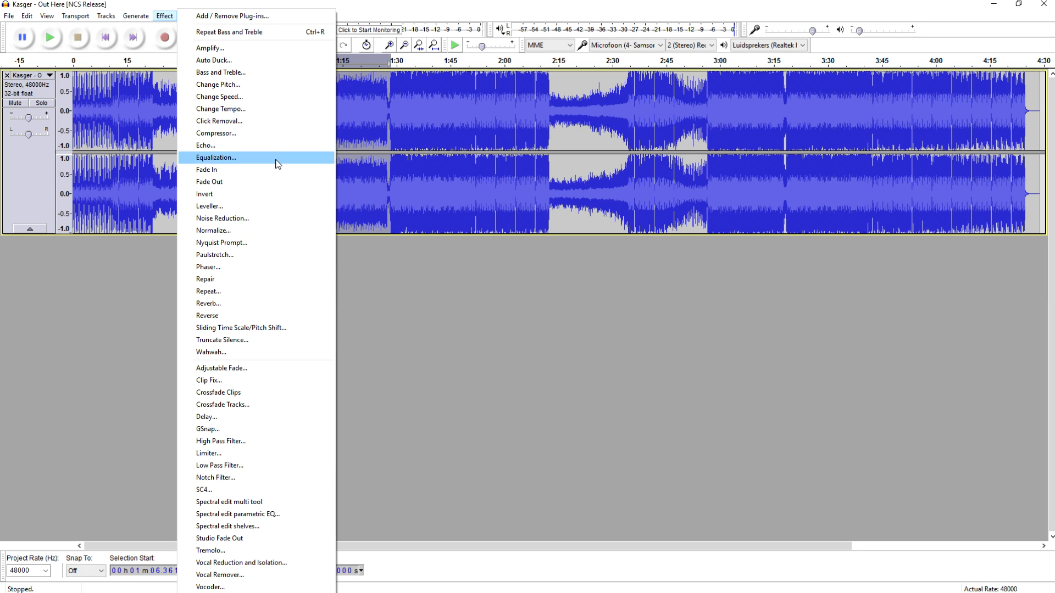
{"action": "left_click", "coordinate": [216, 157]}
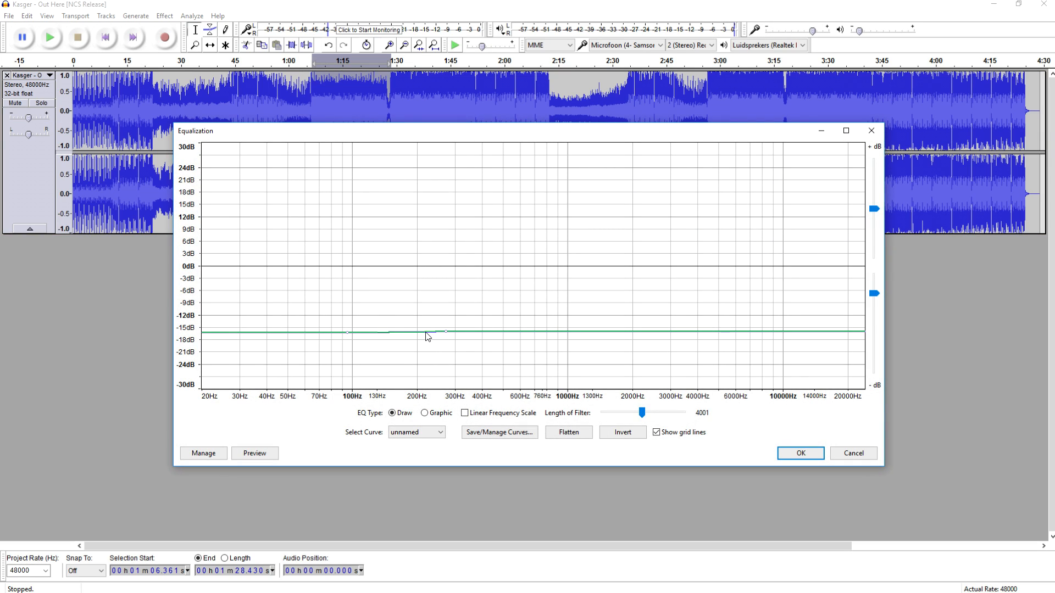
{"action": "mouse_move", "coordinate": [389, 338]}
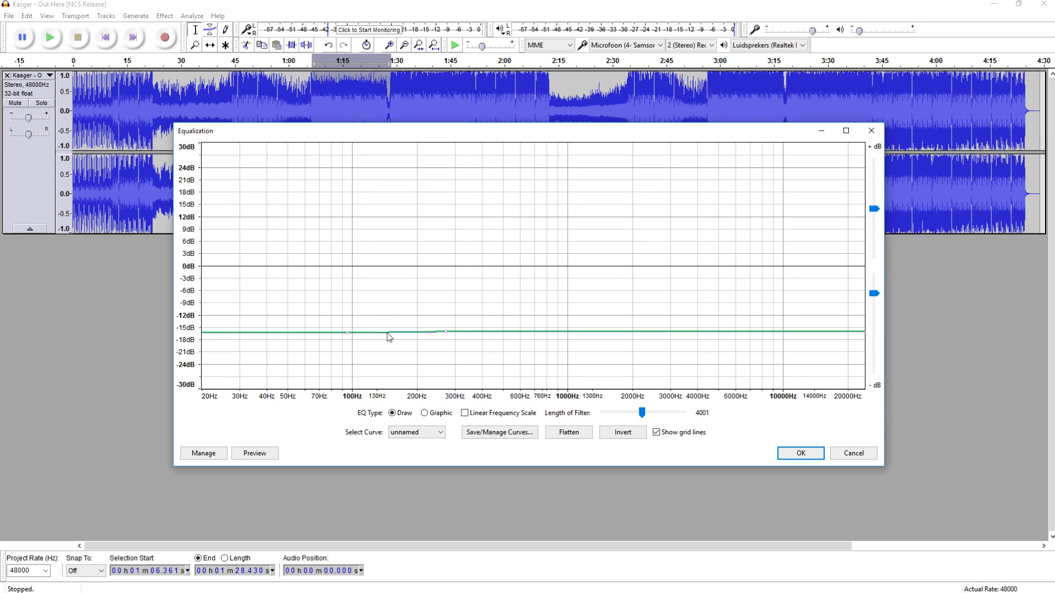
Step: Draw a rising EQ slope from about -15 dB at 100Hz to +6 dB in the highs and preview it
{"action": "left_click_drag", "start_coordinate": [389, 337], "coordinate": [494, 210]}
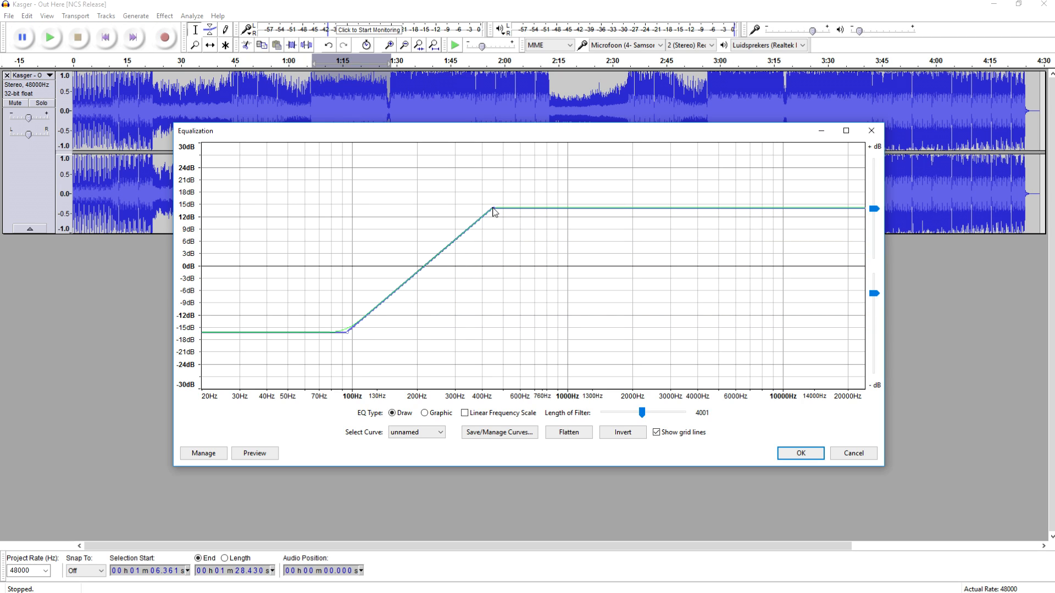
{"action": "left_click", "coordinate": [254, 452]}
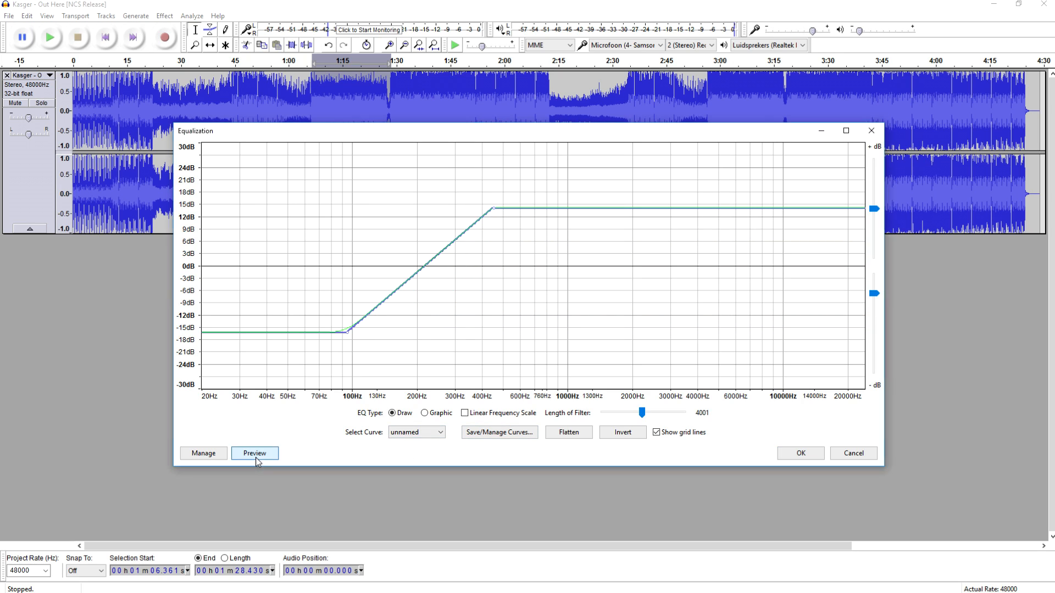
{"action": "left_click", "coordinate": [254, 453]}
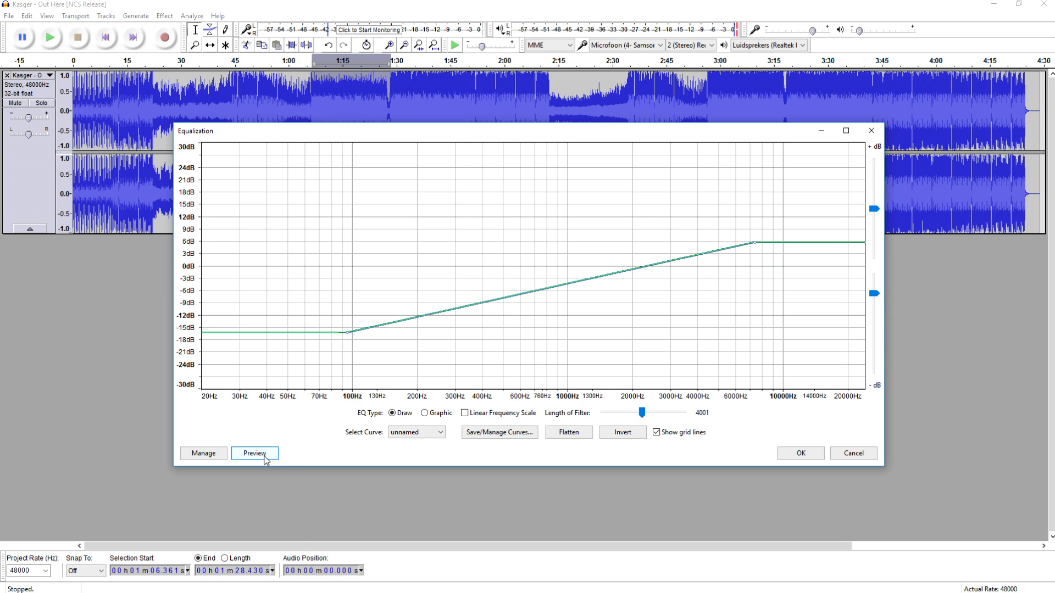
{"action": "left_click", "coordinate": [254, 453]}
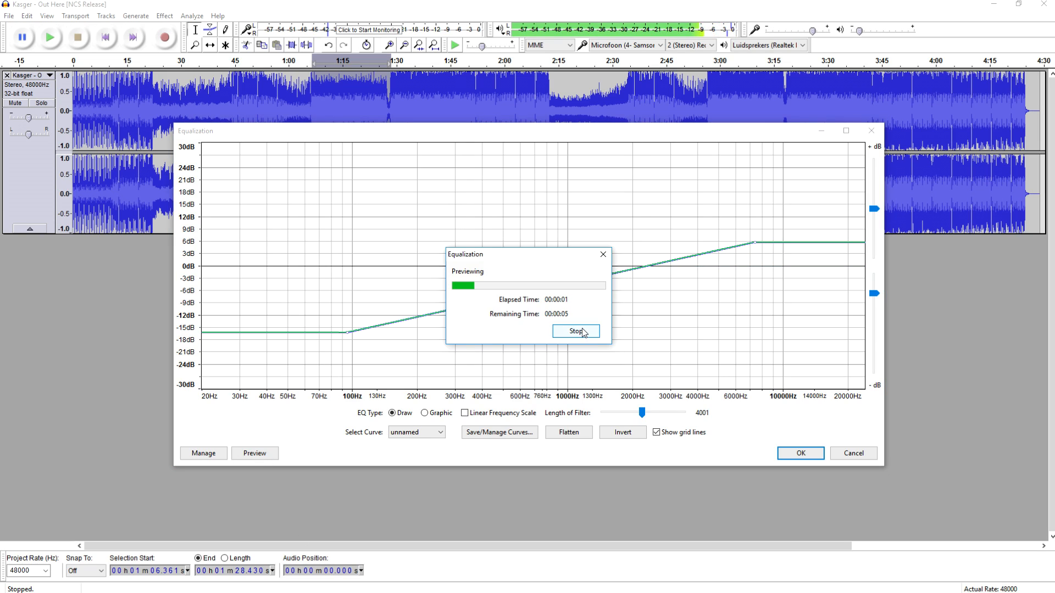
{"action": "left_click", "coordinate": [576, 331]}
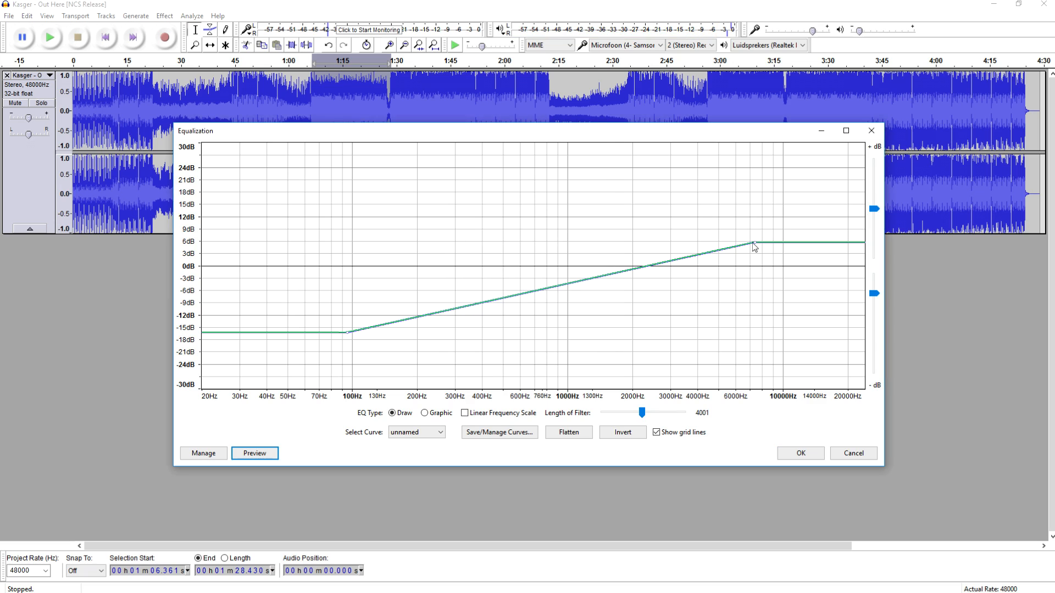
Step: Redraw the EQ curve falling from about +3 dB in the lows to -14 dB above 1300Hz and preview it
{"action": "left_click_drag", "start_coordinate": [753, 245], "coordinate": [598, 330]}
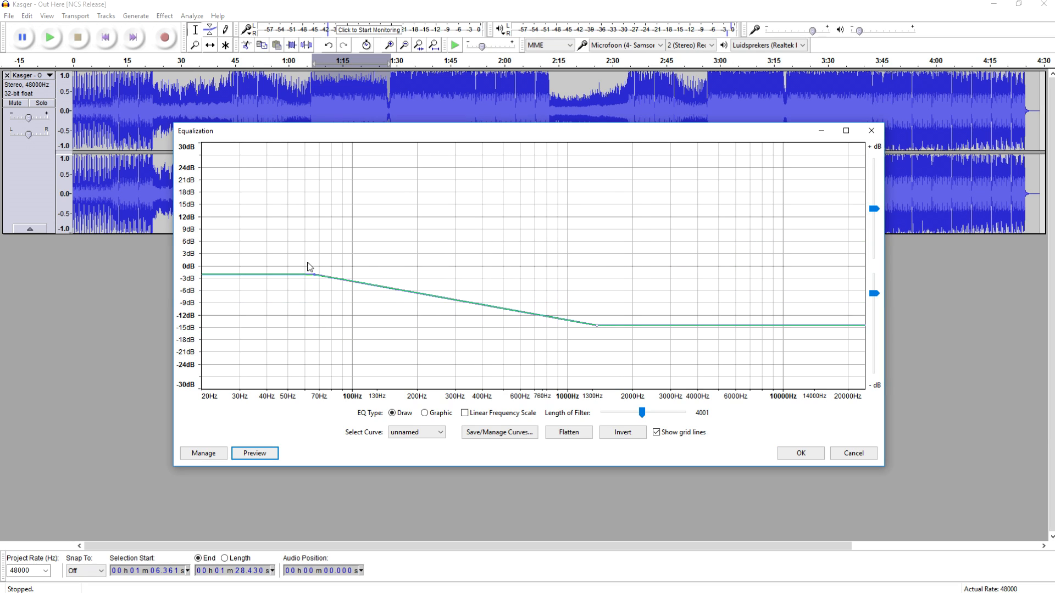
{"action": "left_click", "coordinate": [254, 453]}
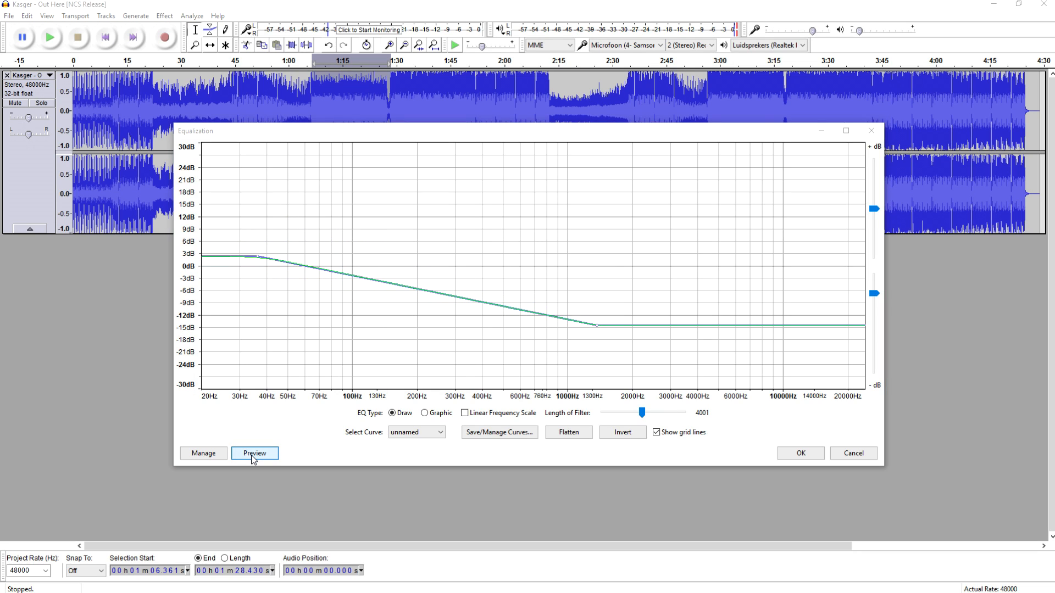
{"action": "left_click", "coordinate": [254, 452]}
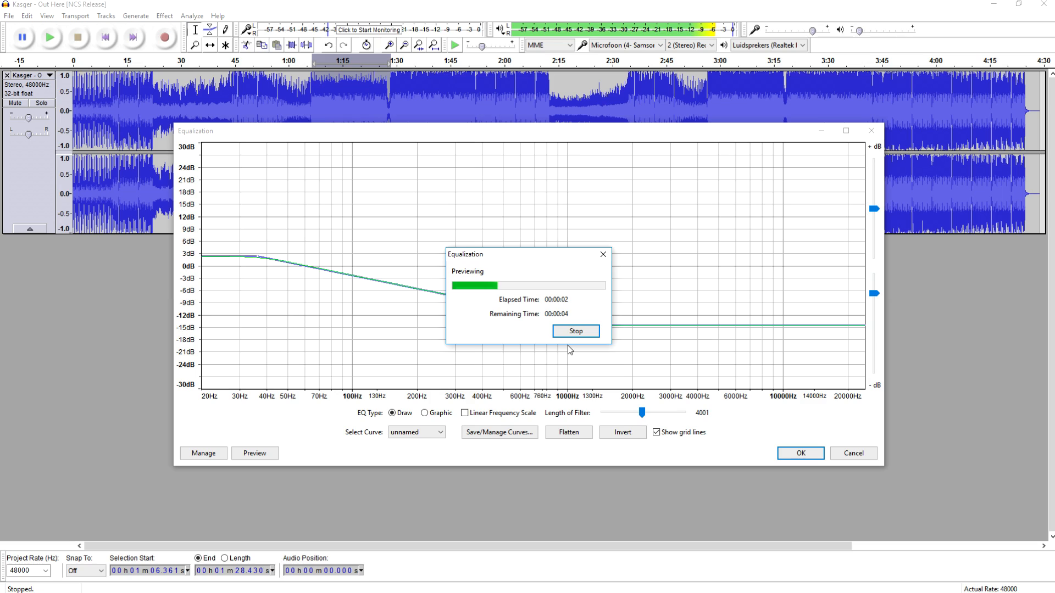